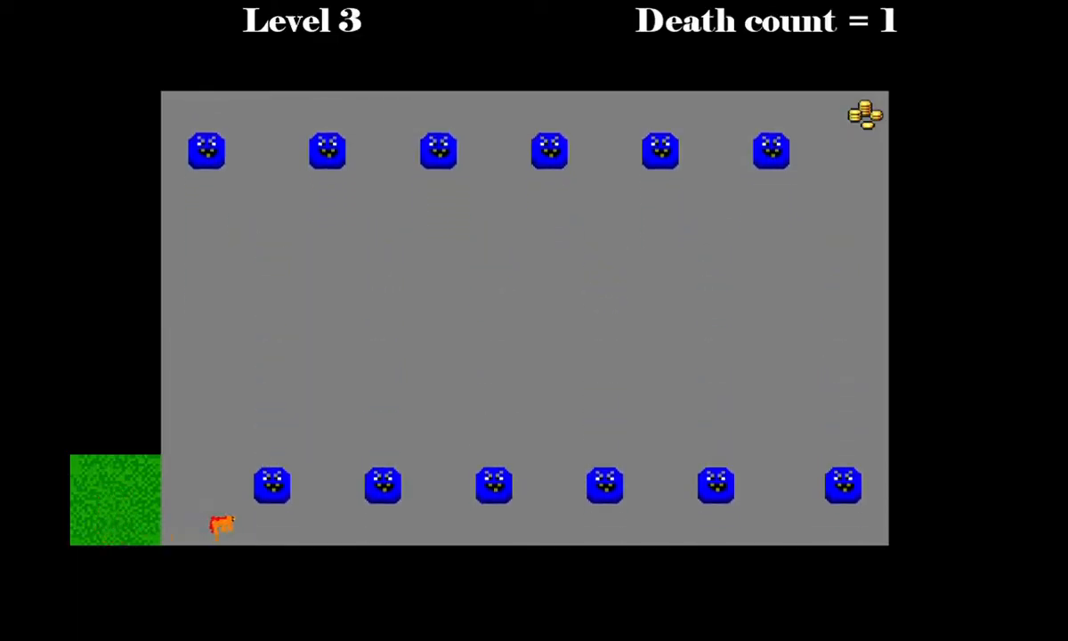
- Let the recording play on through level 3 until the death count reaches 3
key(Up)
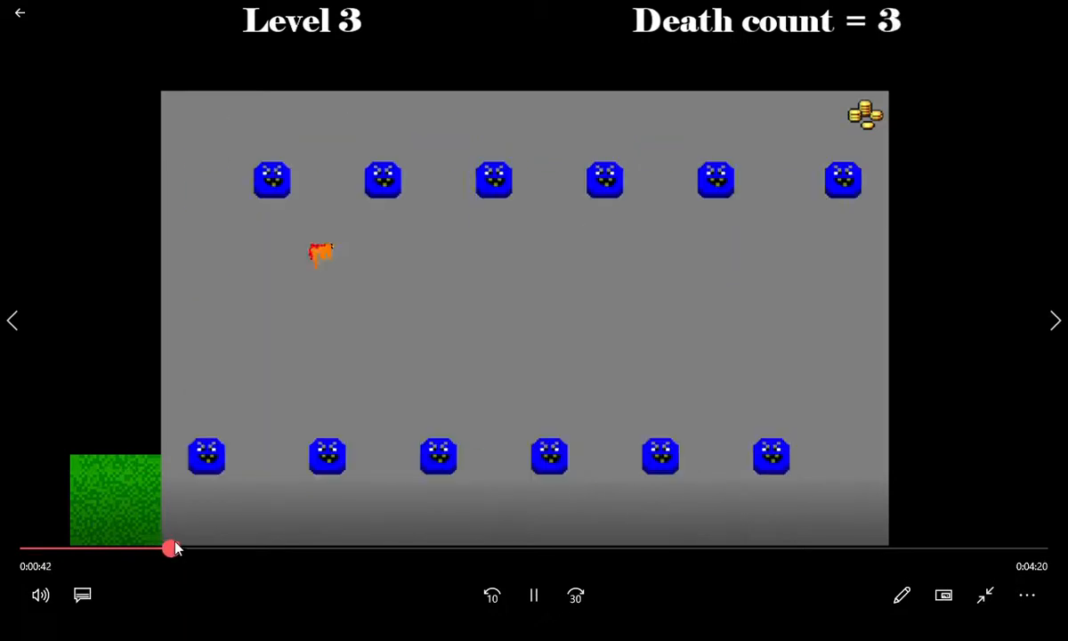
- Scrub the seek bar forward past levels 4 and 5 to reach level 7
drag(170, 548, 207, 545)
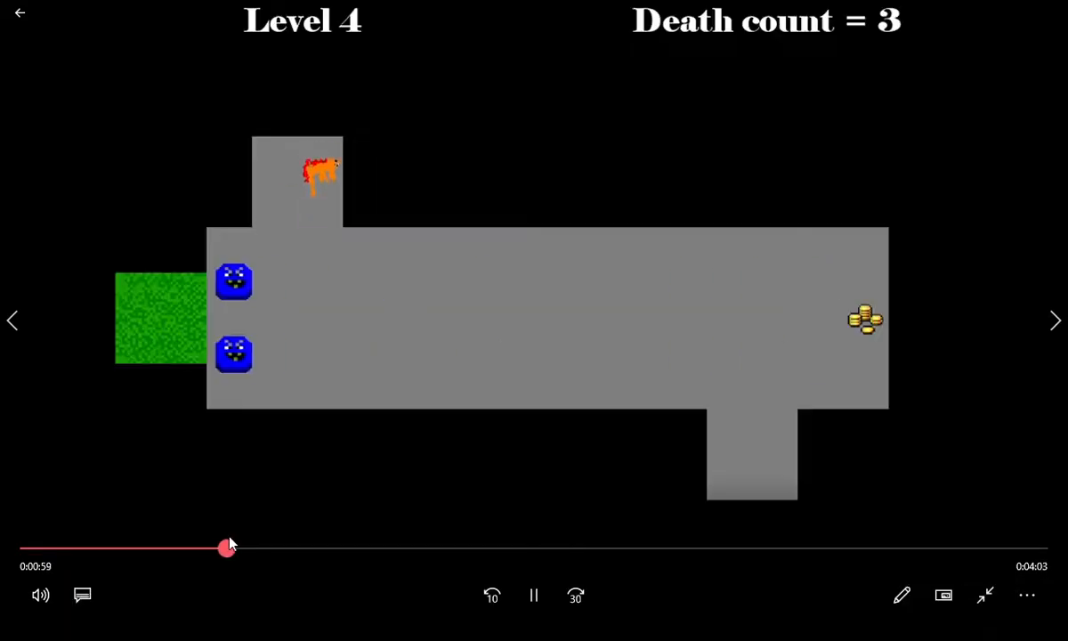
drag(228, 549, 269, 548)
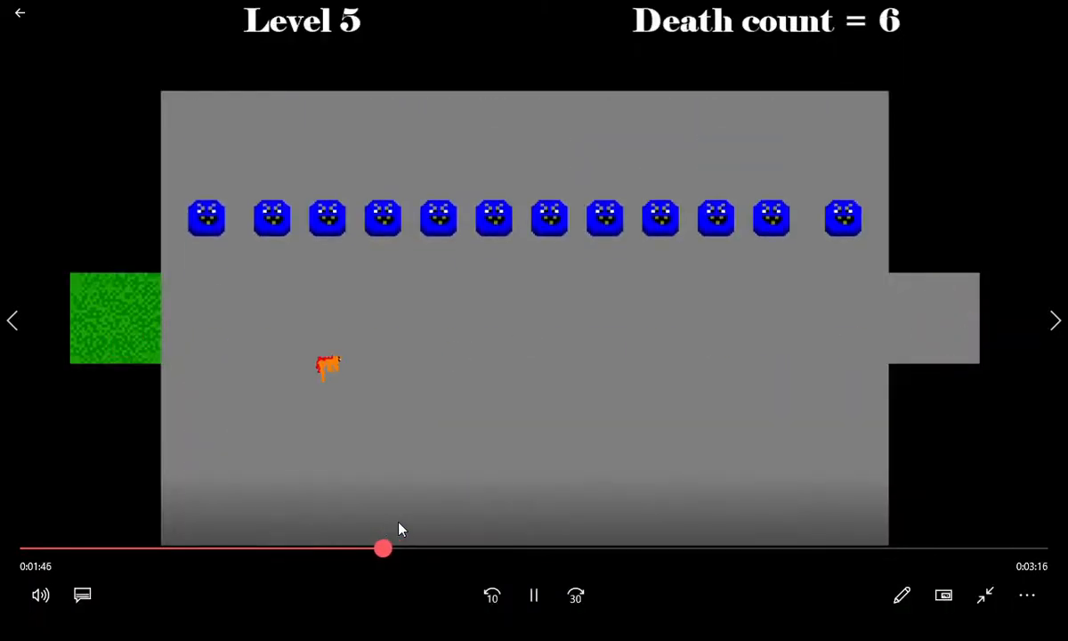
drag(382, 549, 434, 548)
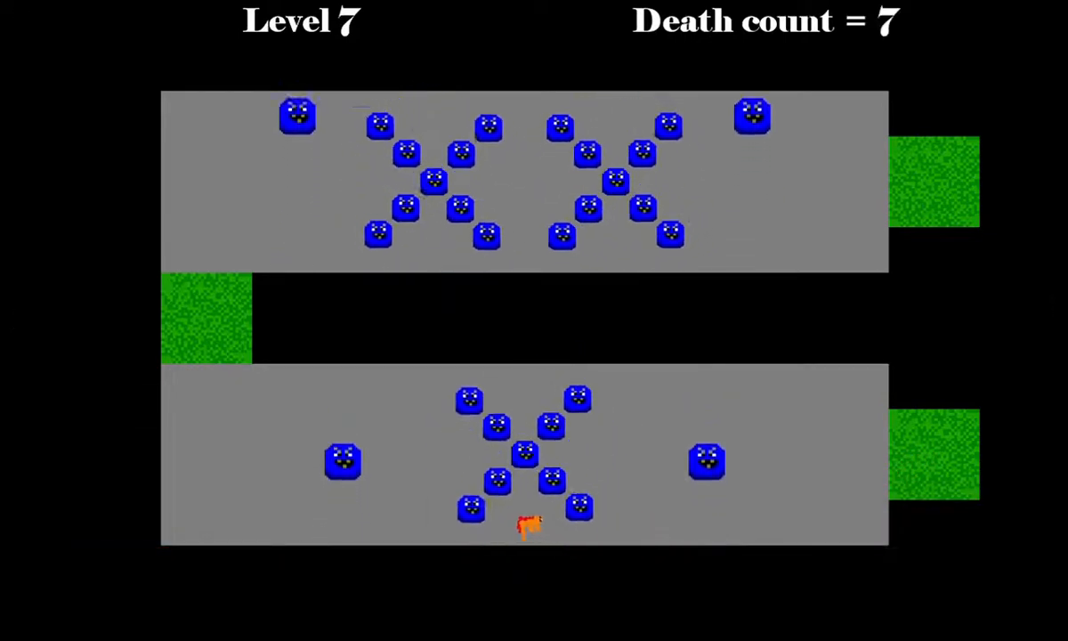
- Watch level 7 play out, then jump the seek bar ahead to level 8
key(Left)
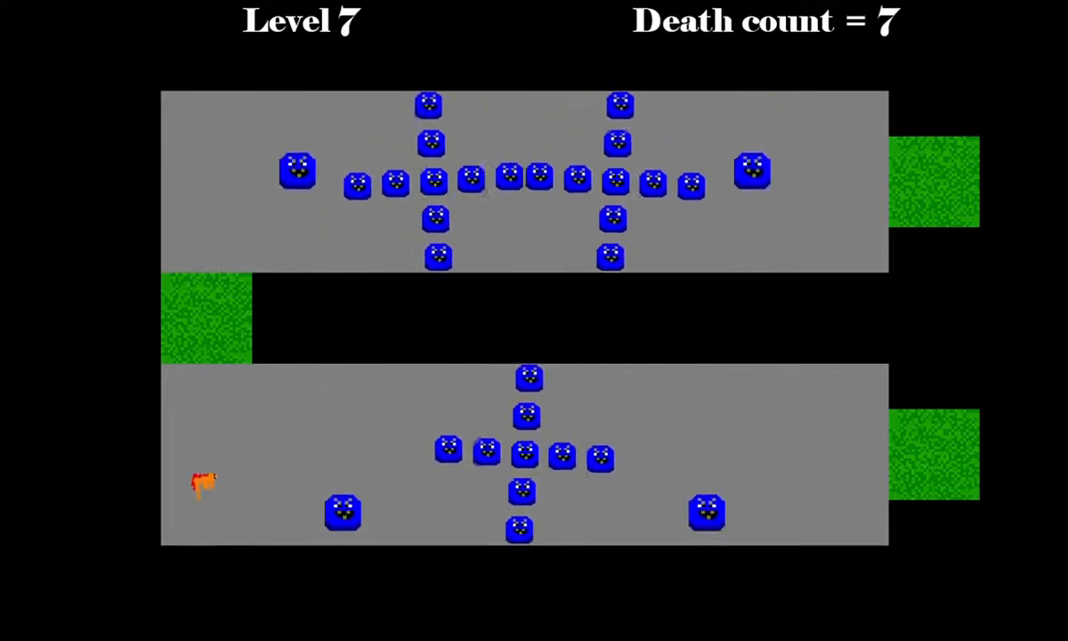
key(Up)
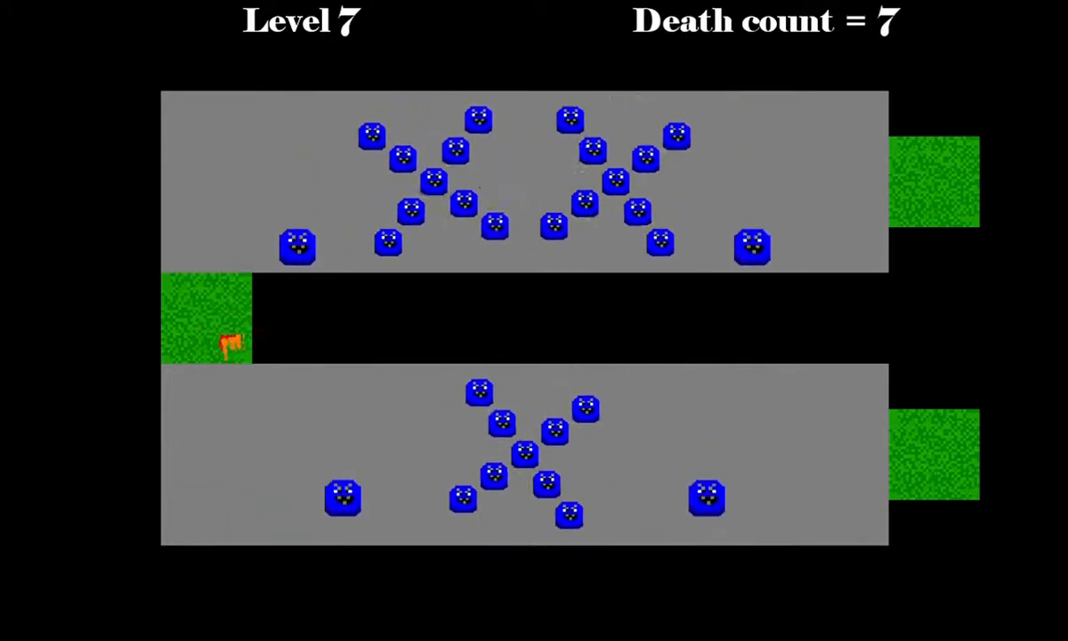
key(Up)
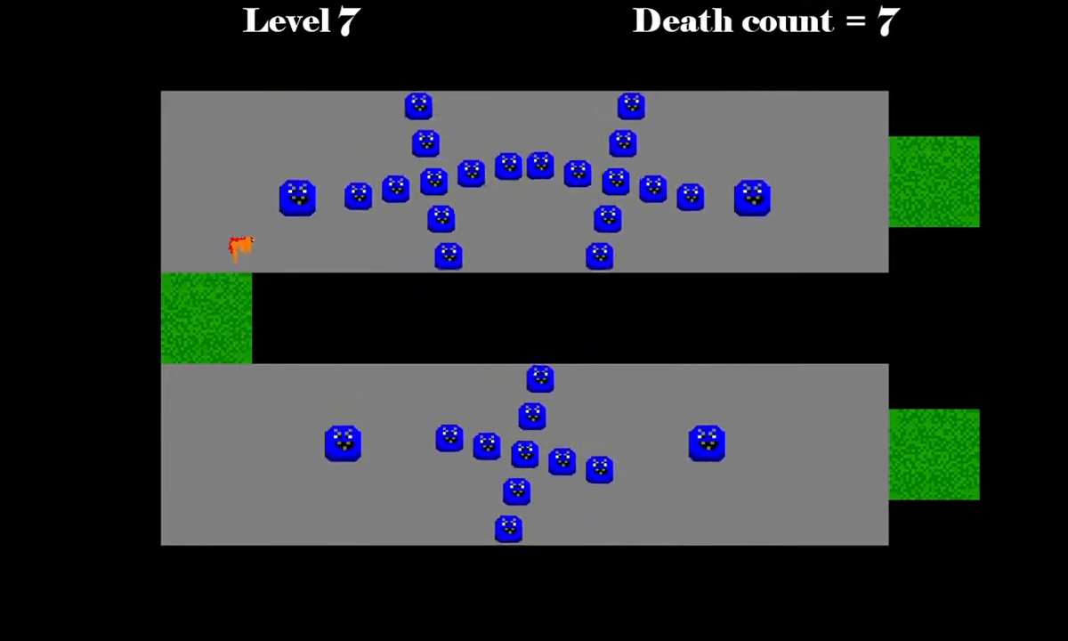
key(Right)
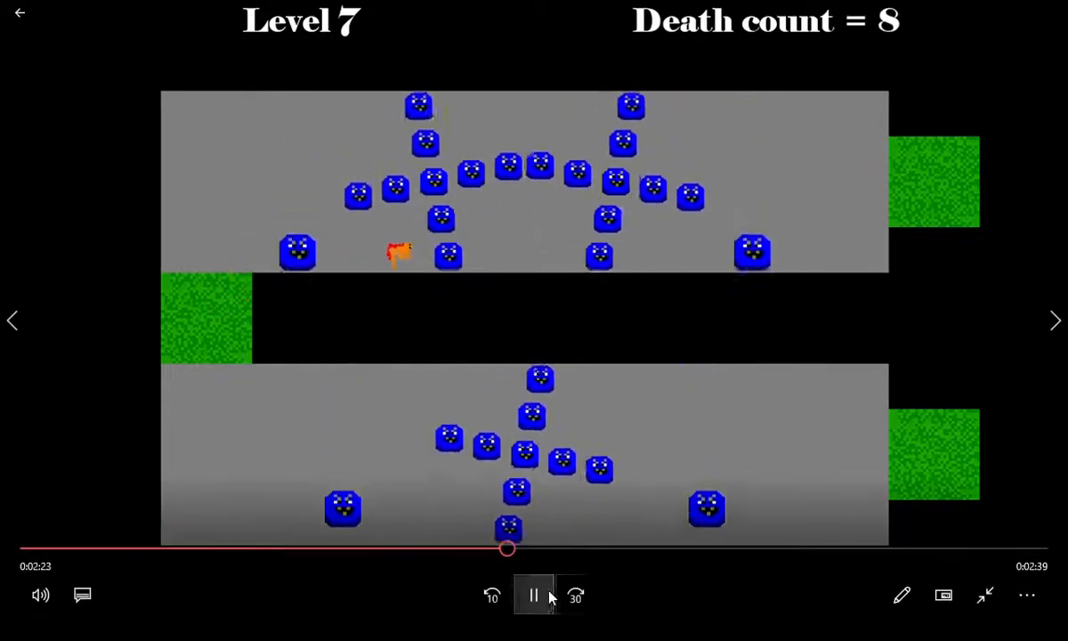
click(551, 549)
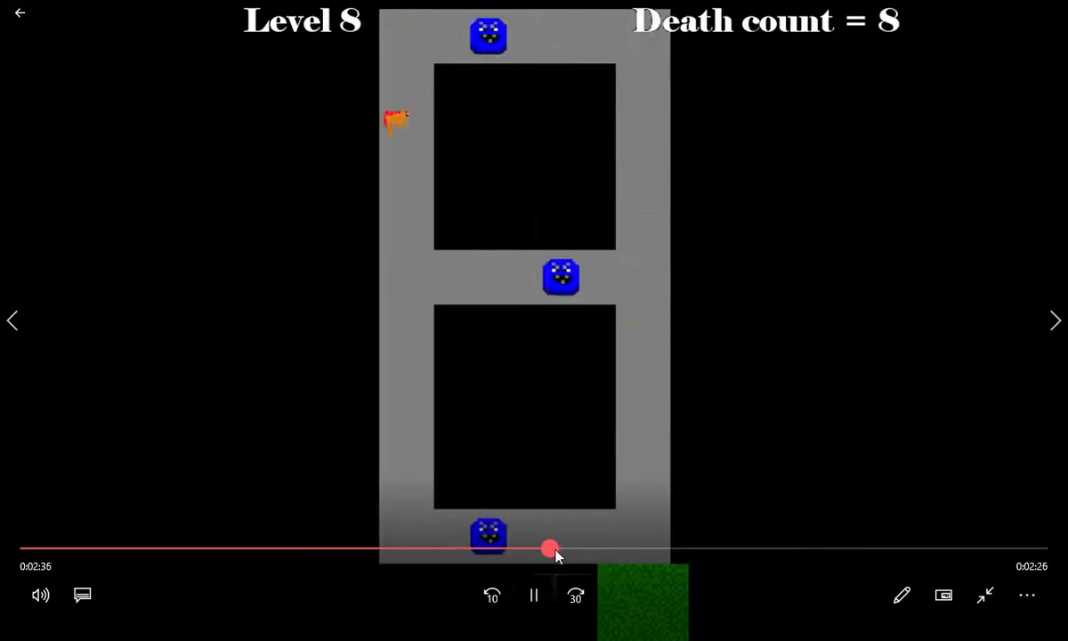
- Drag the seek handle forward through level 9 to level 10
drag(548, 548, 591, 548)
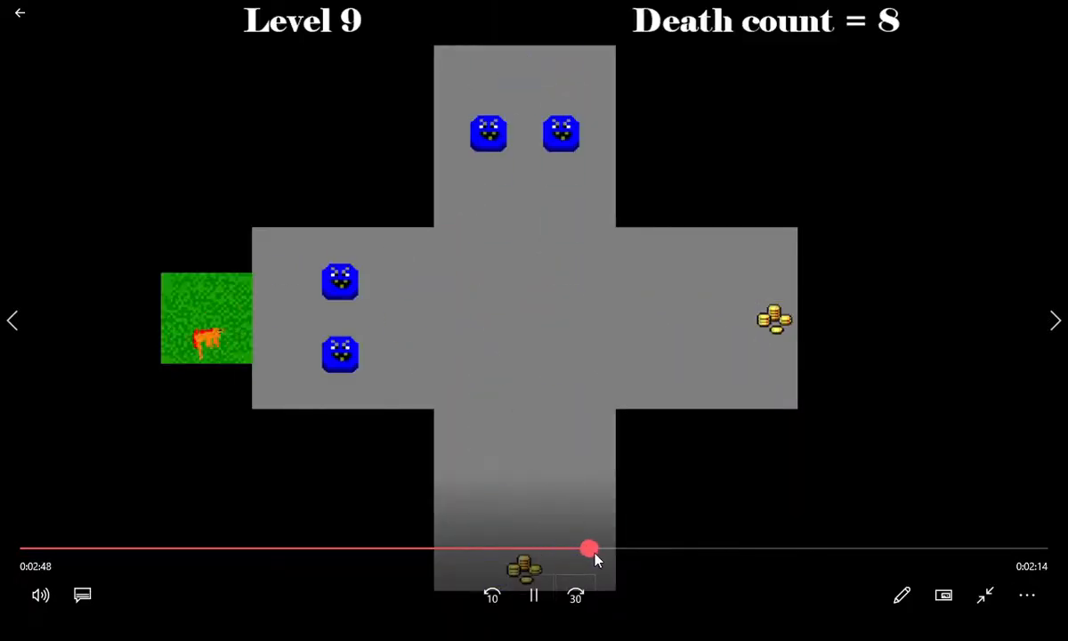
drag(590, 548, 614, 549)
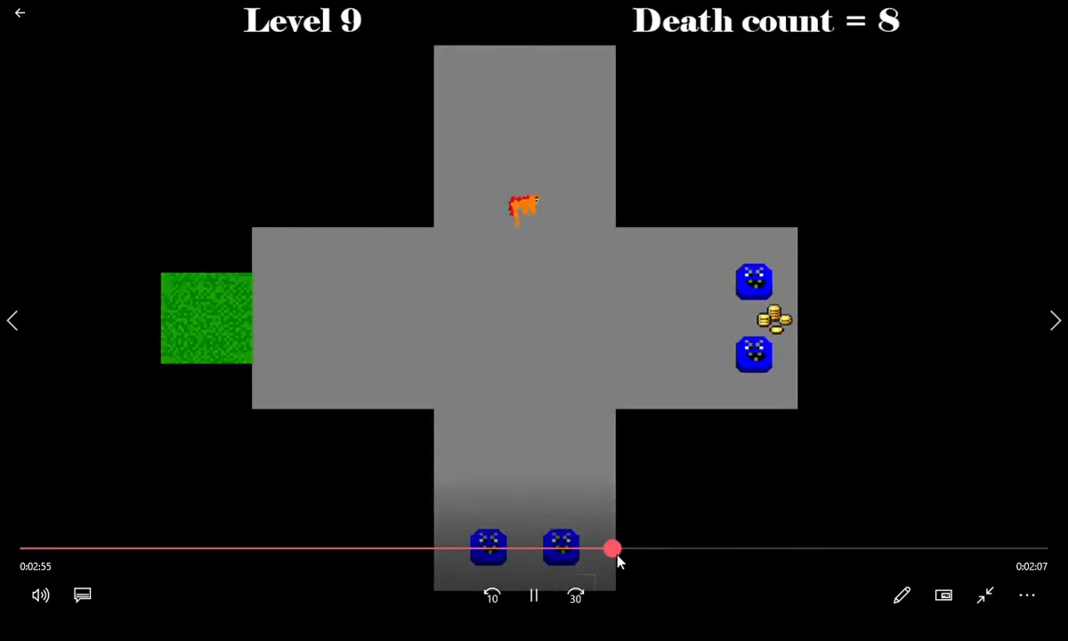
drag(612, 549, 645, 549)
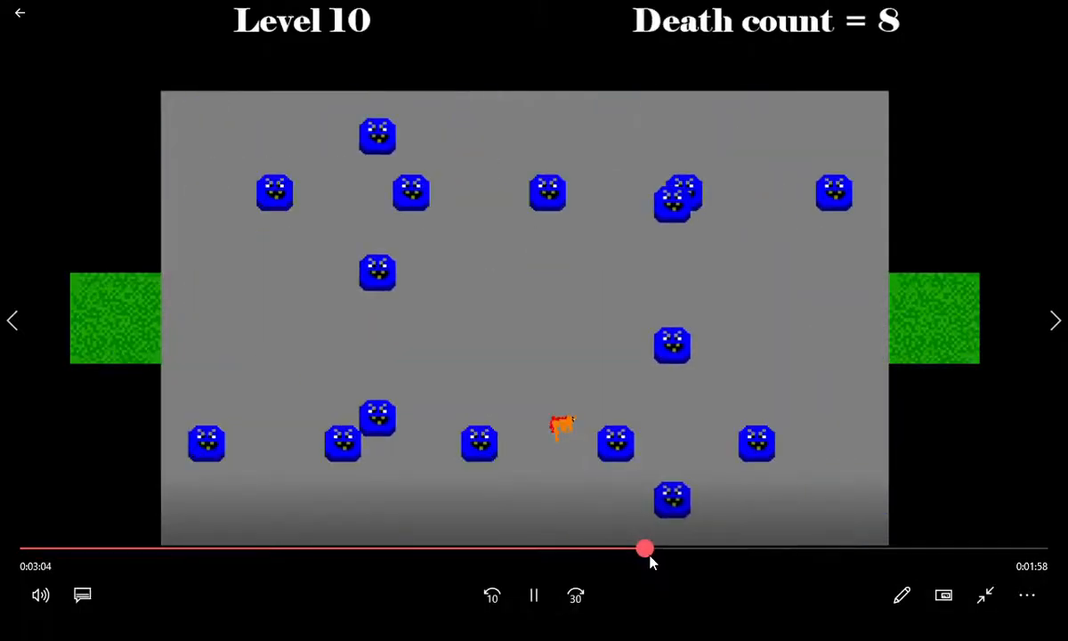